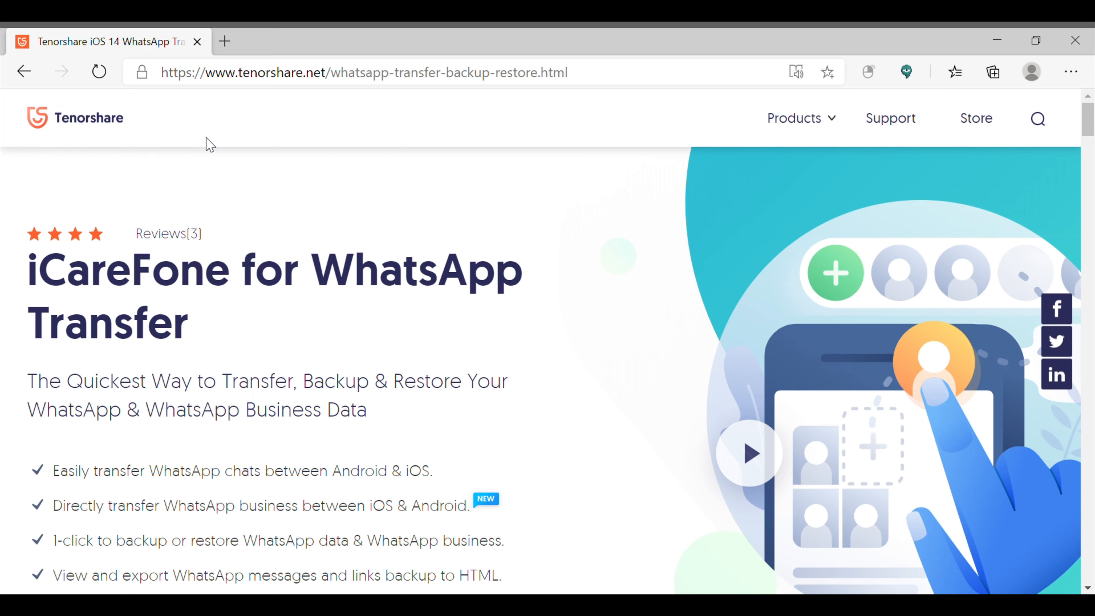
{"action": "mouse_move", "coordinate": [285, 81]}
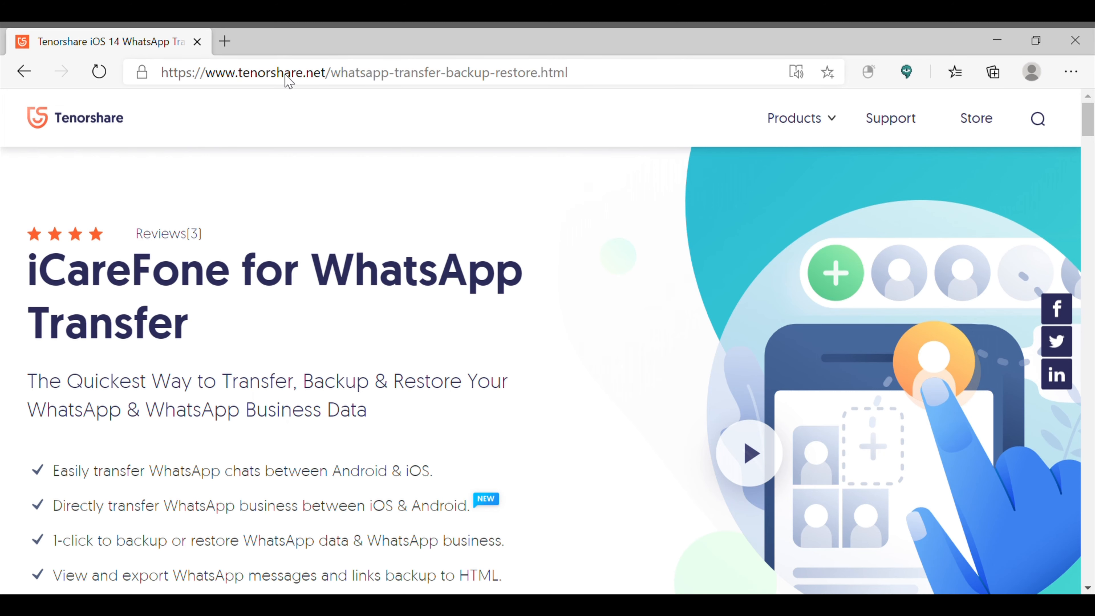
{"action": "scroll", "scroll_direction": "down", "scroll_amount": 3}
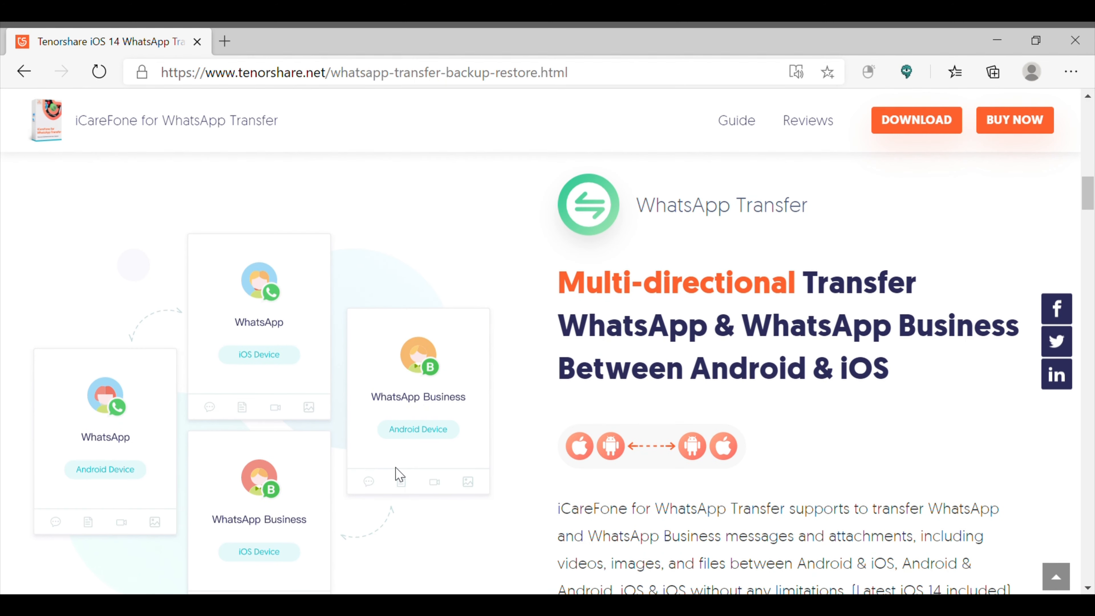
{"action": "mouse_move", "coordinate": [400, 580]}
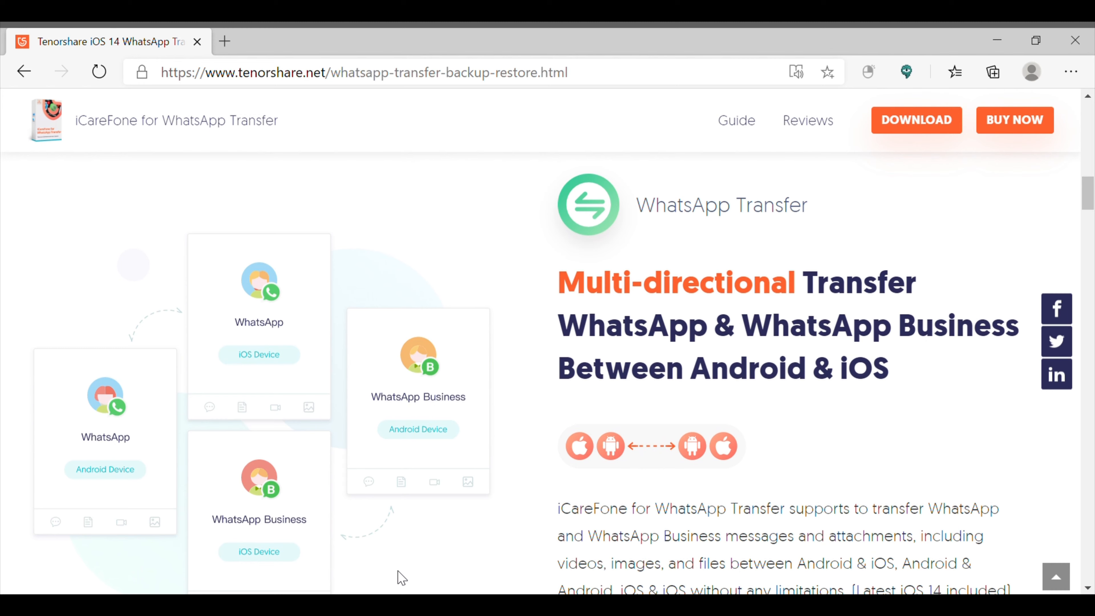
{"action": "scroll", "scroll_direction": "down", "scroll_amount": 3}
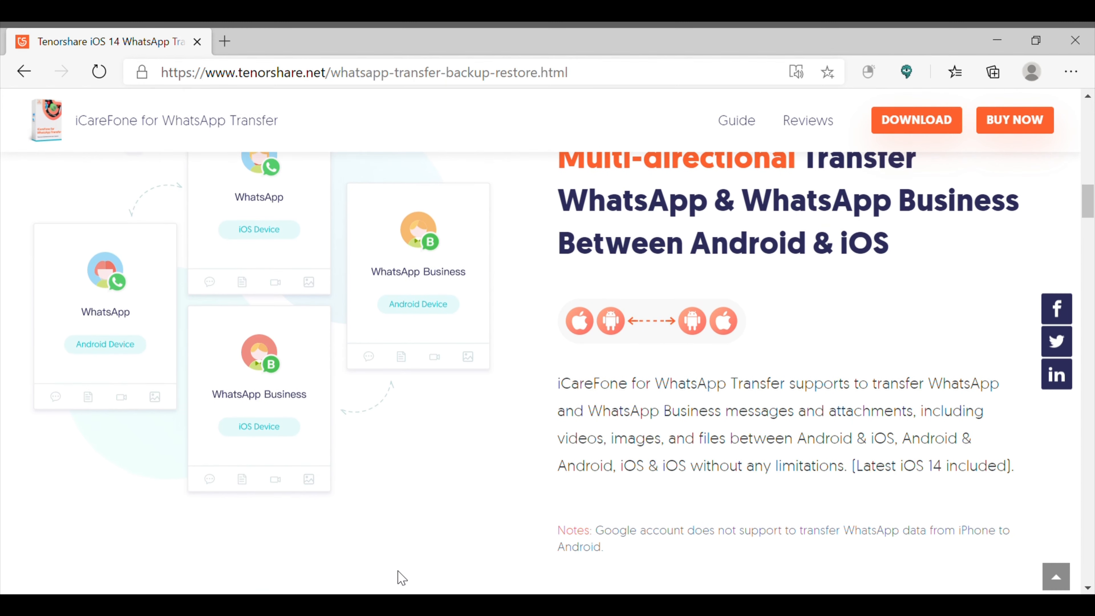